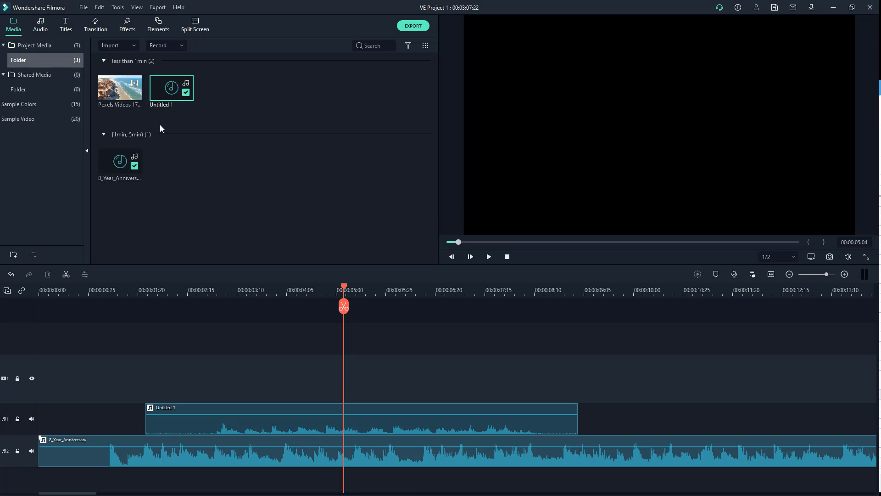
# Open Filmora's Preferences dialog from the File menu on the General settings.
pyautogui.click(82, 8)
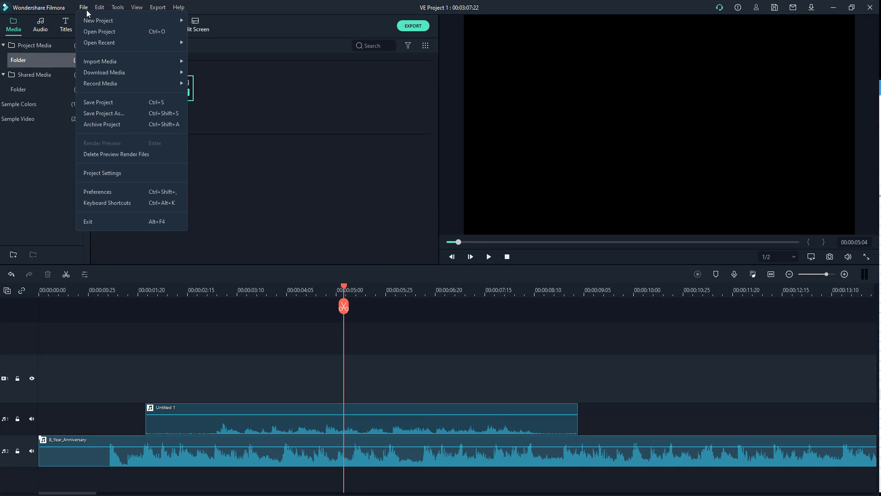
pyautogui.click(96, 191)
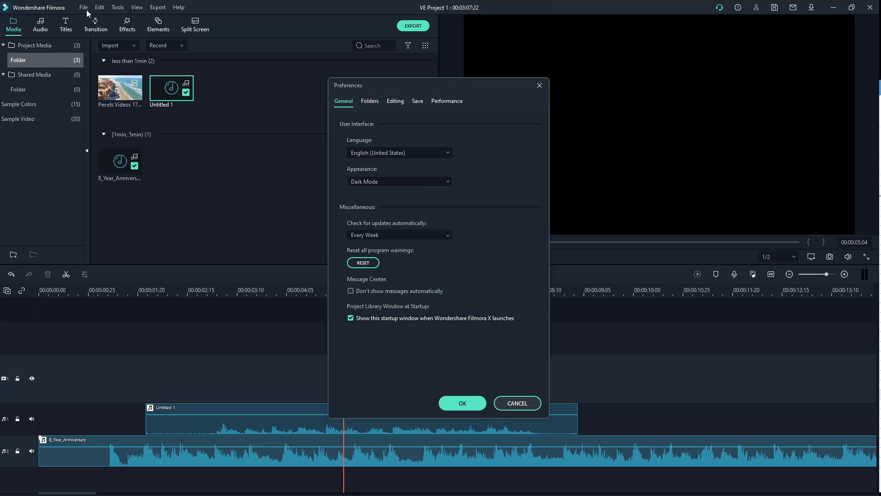
# Set the Appearance to Light Mode and confirm with OK.
pyautogui.click(399, 181)
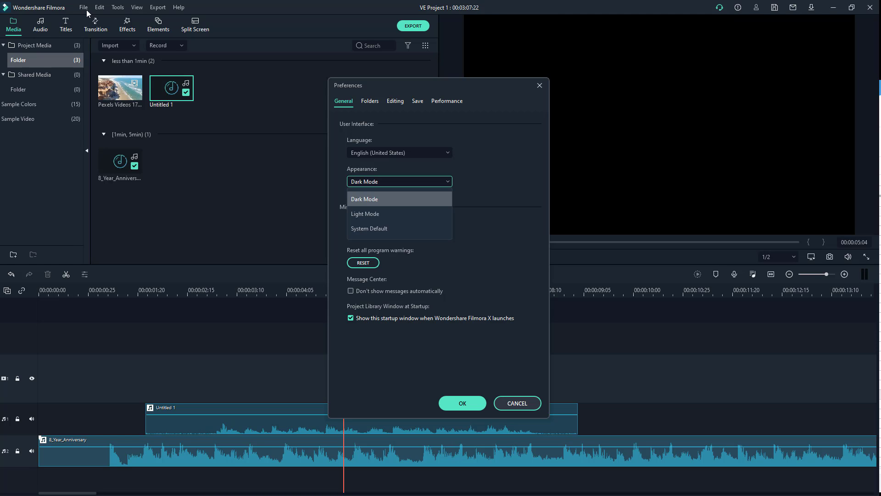
pyautogui.click(365, 214)
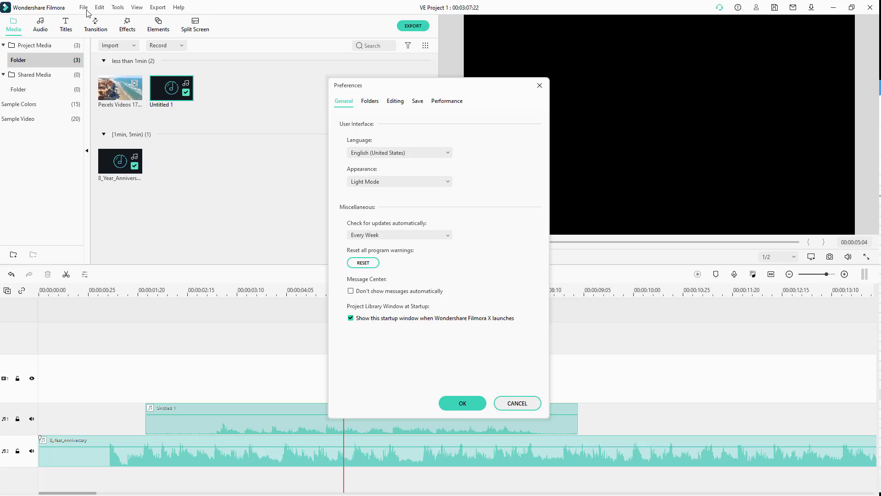
pyautogui.click(462, 403)
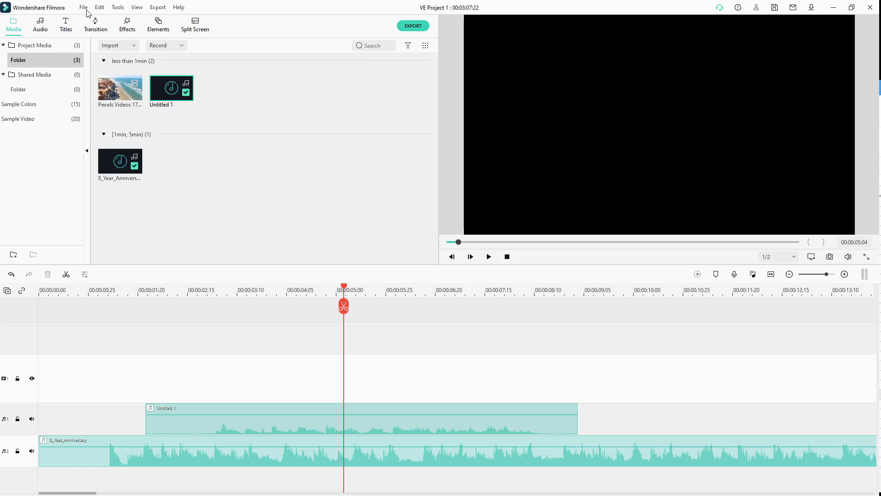
# Reopen Preferences from the File menu, with the interface back in Dark Mode.
pyautogui.click(84, 7)
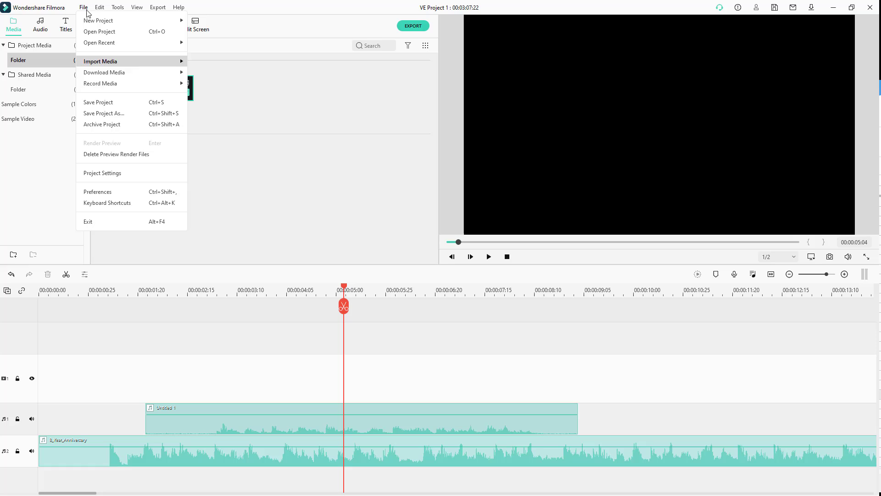
pyautogui.click(97, 191)
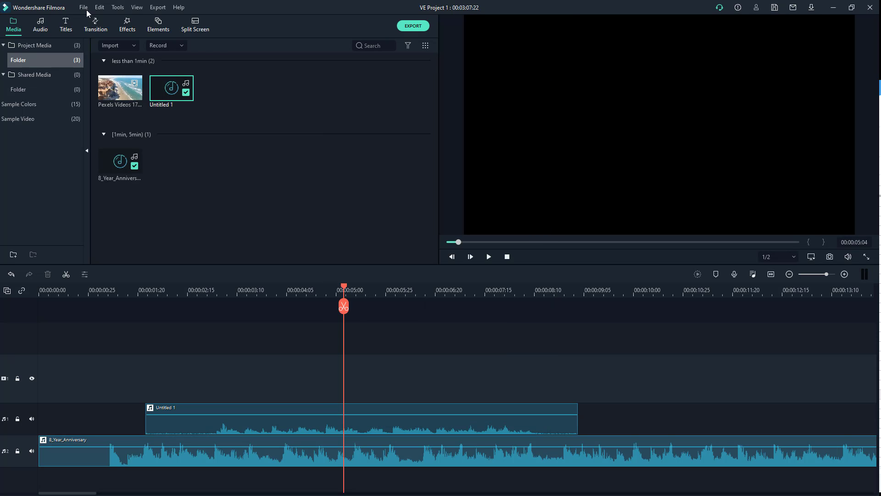
pyautogui.click(83, 7)
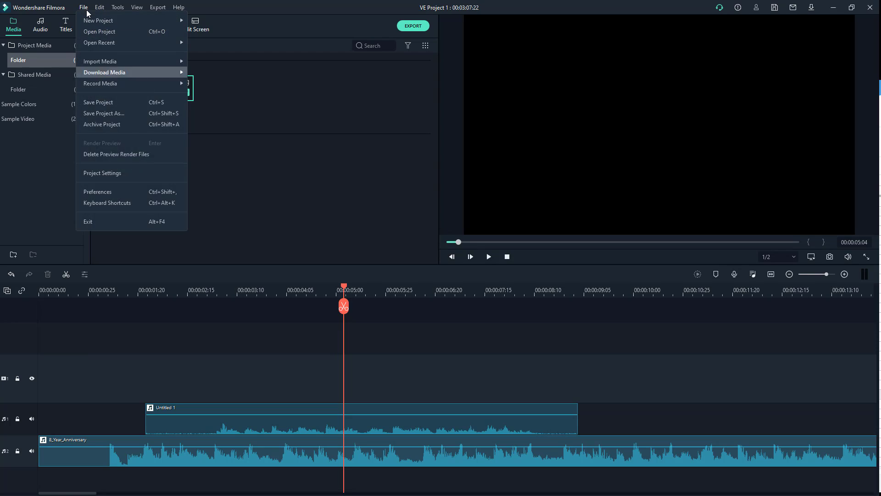
pyautogui.click(97, 192)
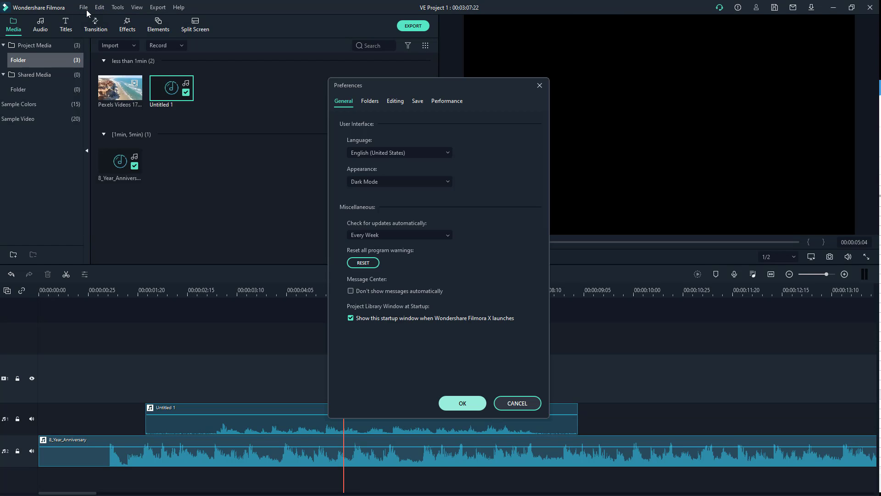
pyautogui.click(400, 182)
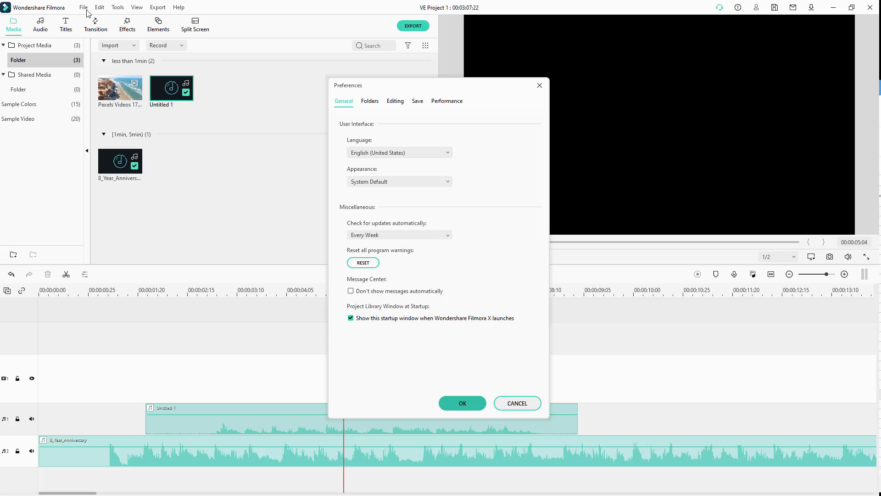
pyautogui.click(399, 181)
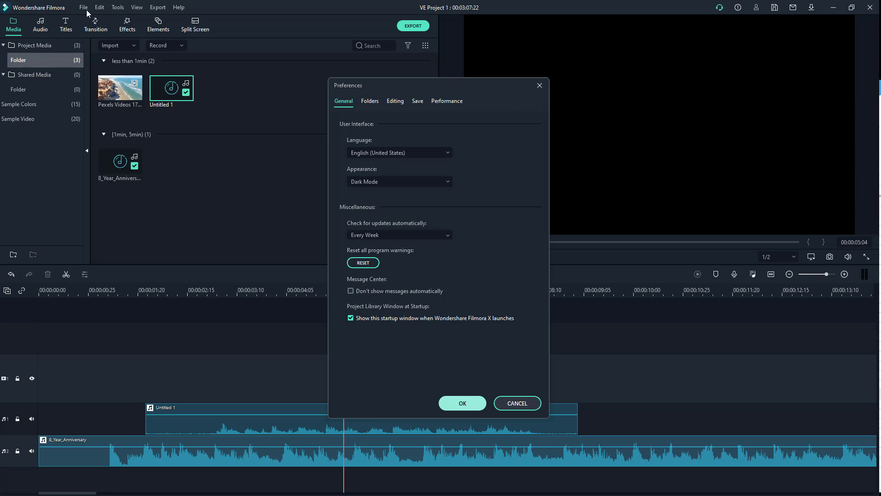
# Change the interface language to Japanese (Japan), then to Russian (Russia).
pyautogui.click(400, 152)
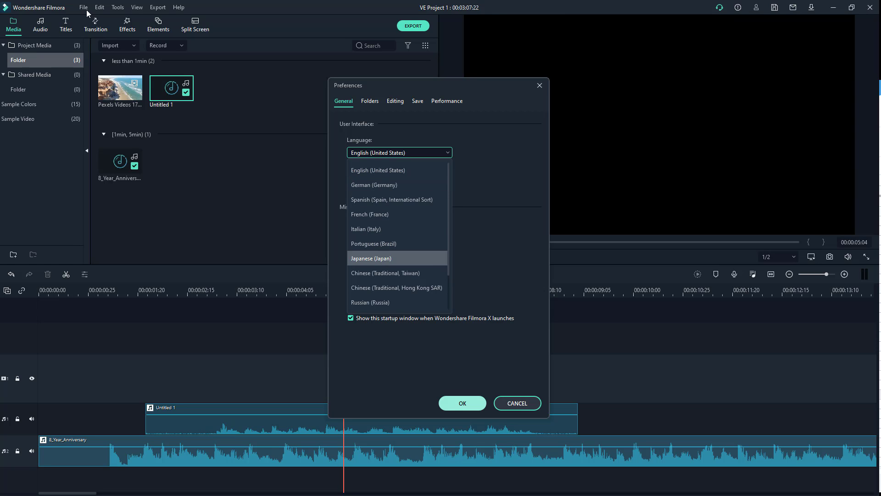
pyautogui.click(370, 258)
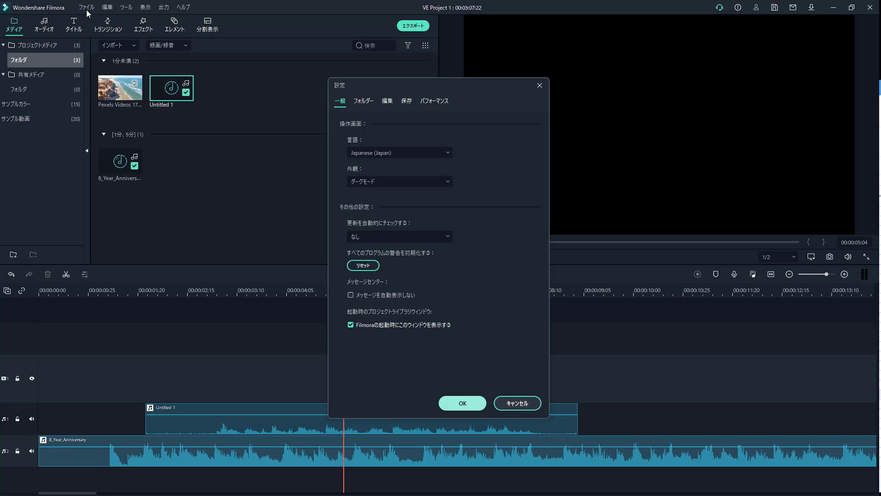
pyautogui.click(399, 153)
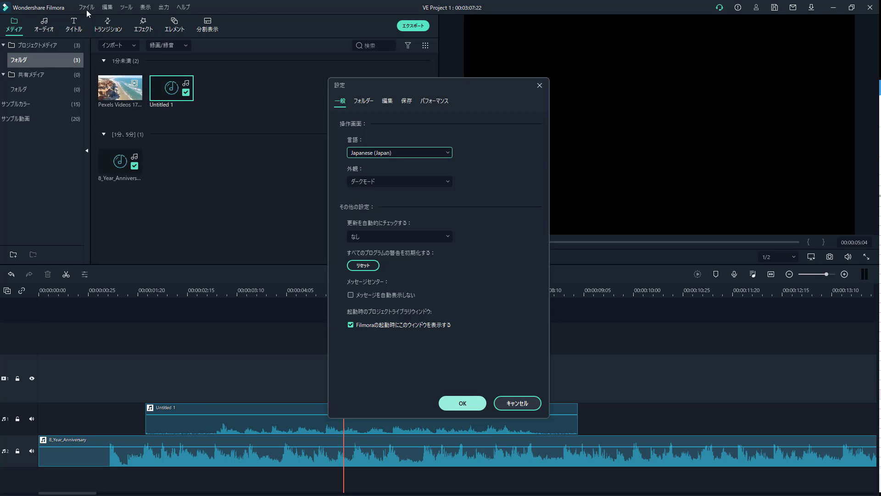
pyautogui.click(398, 153)
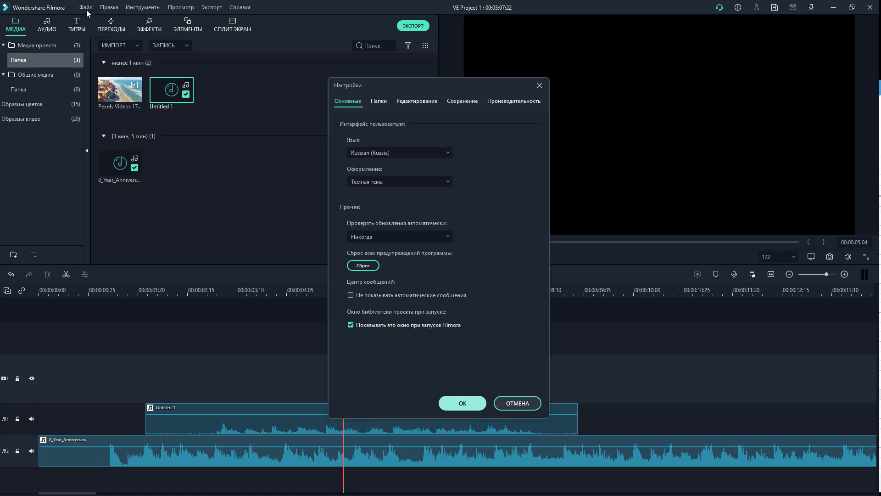
# Choose English (United States) in the Language dropdown.
pyautogui.click(398, 152)
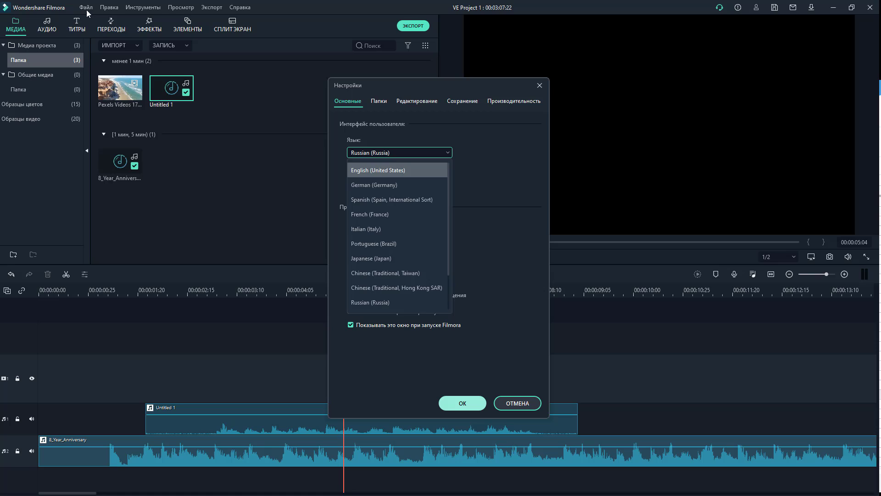
pyautogui.click(378, 169)
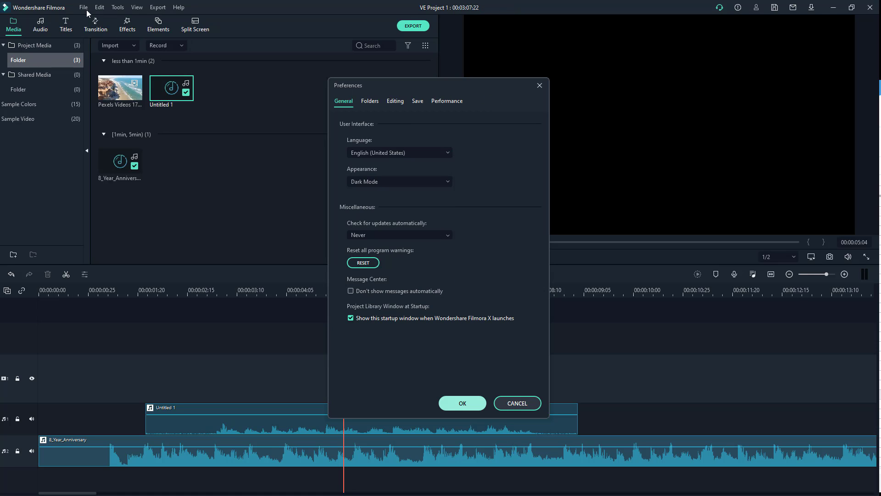